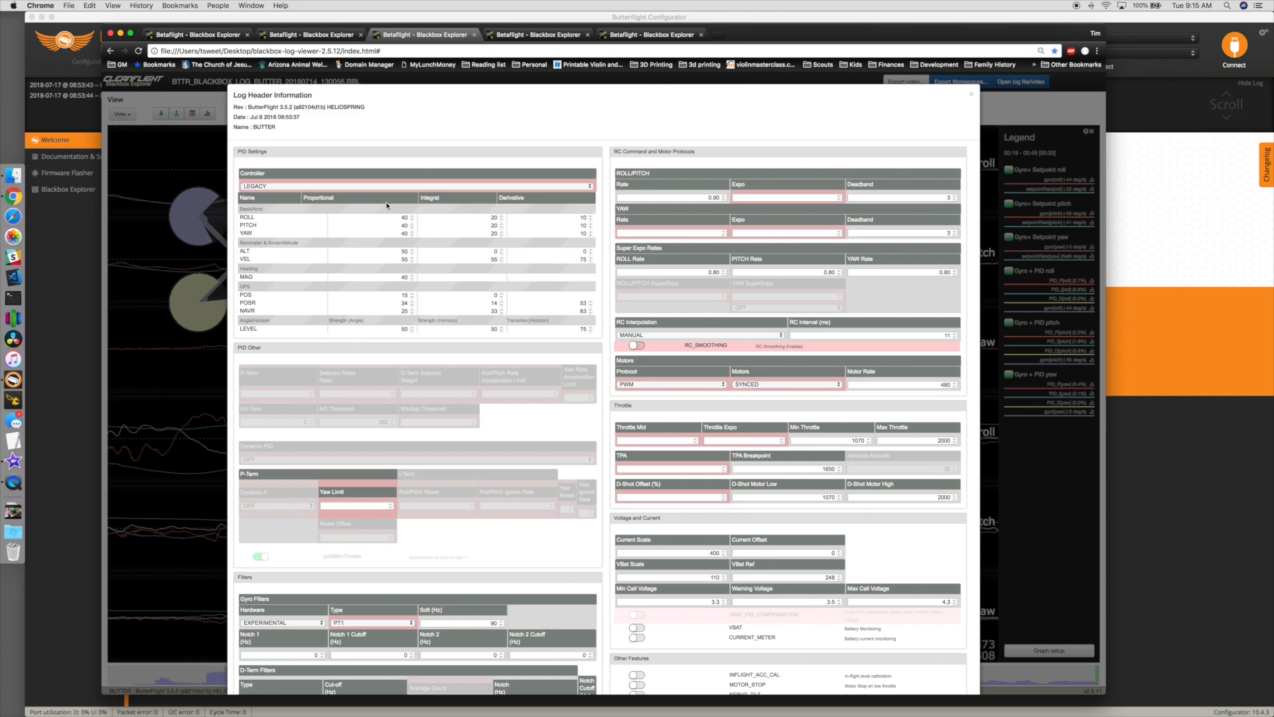
mouse_move(164, 361)
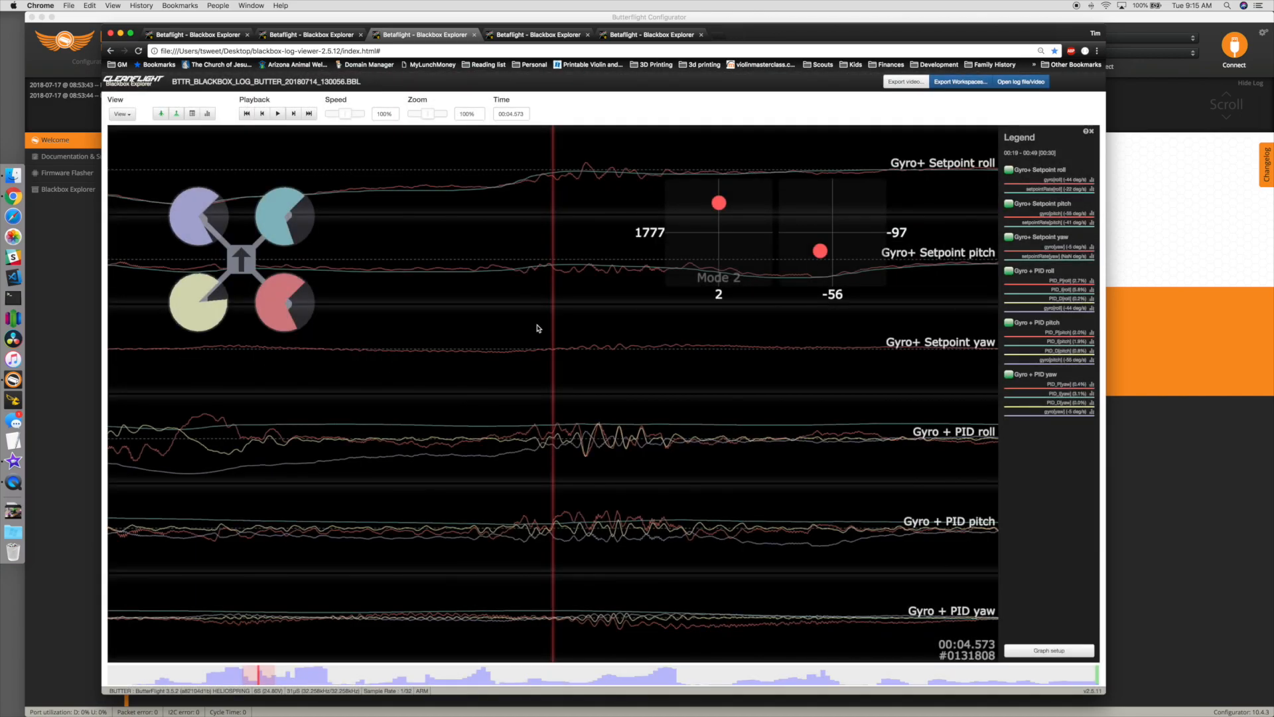
mouse_move(669, 305)
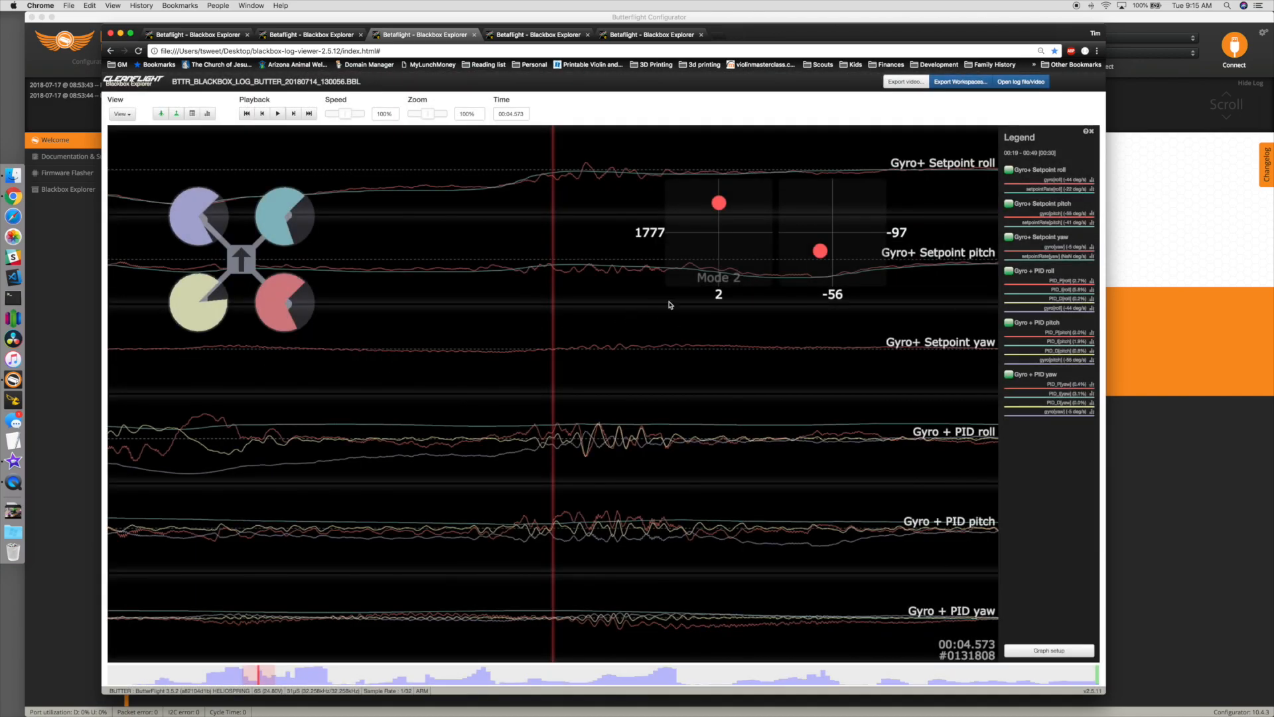
Enlarge the gyro noise spectrum to full size, hiding and restoring the legend around it
click(223, 113)
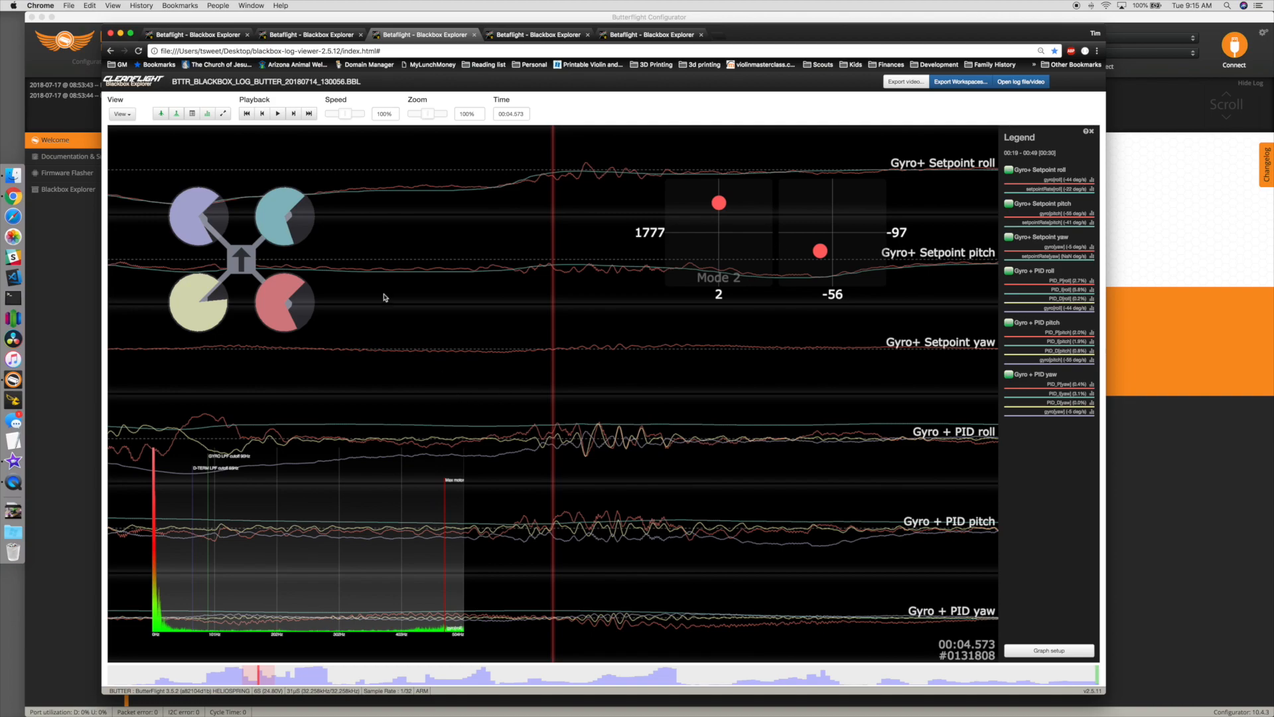
click(222, 112)
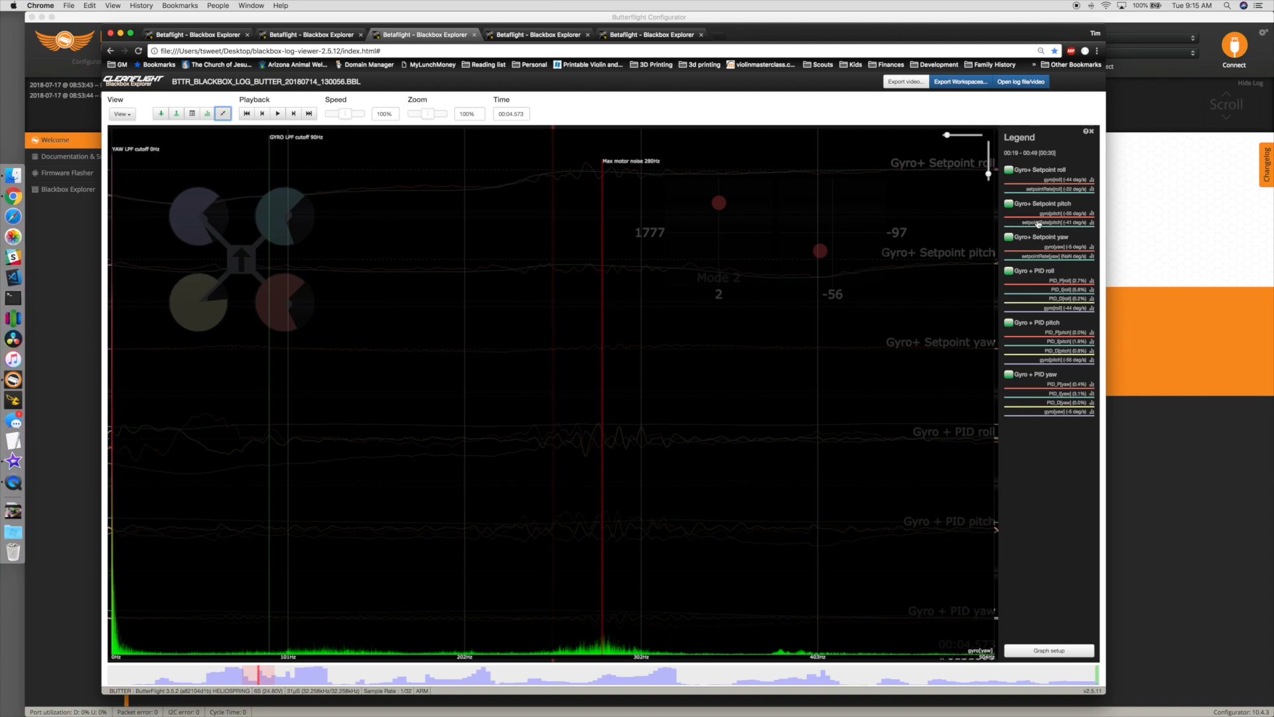
mouse_move(1089, 132)
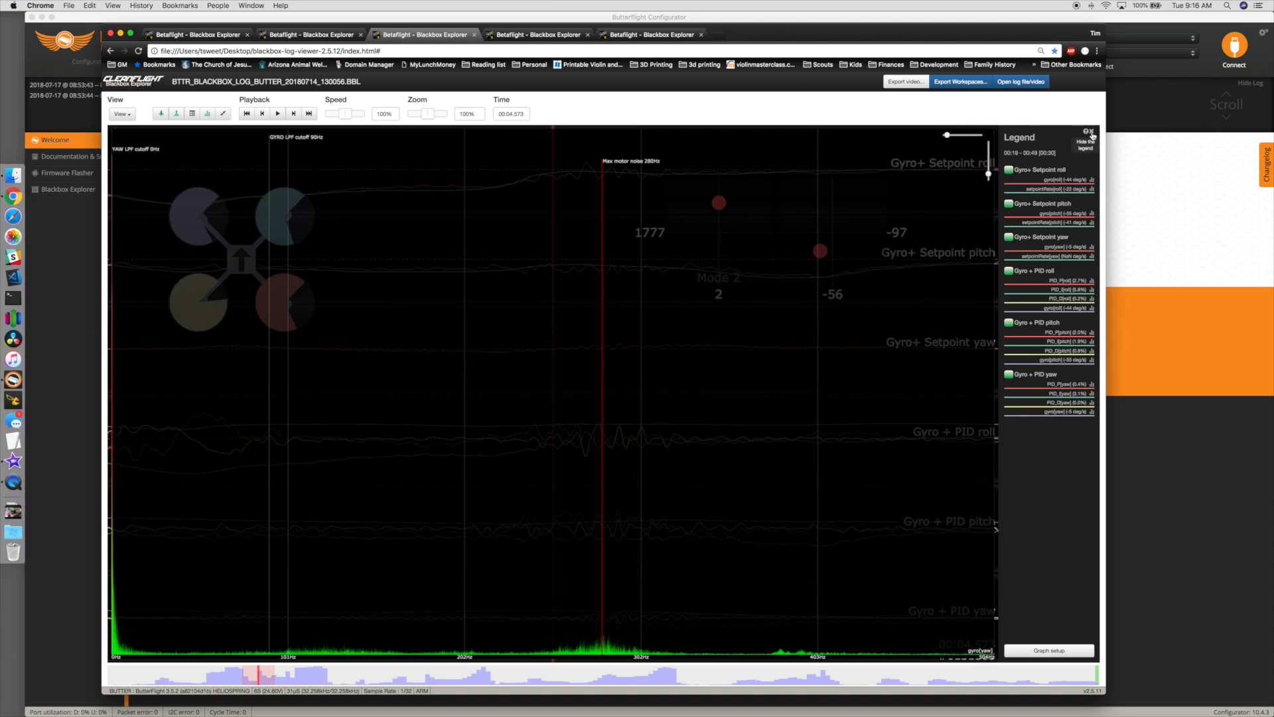
click(1091, 133)
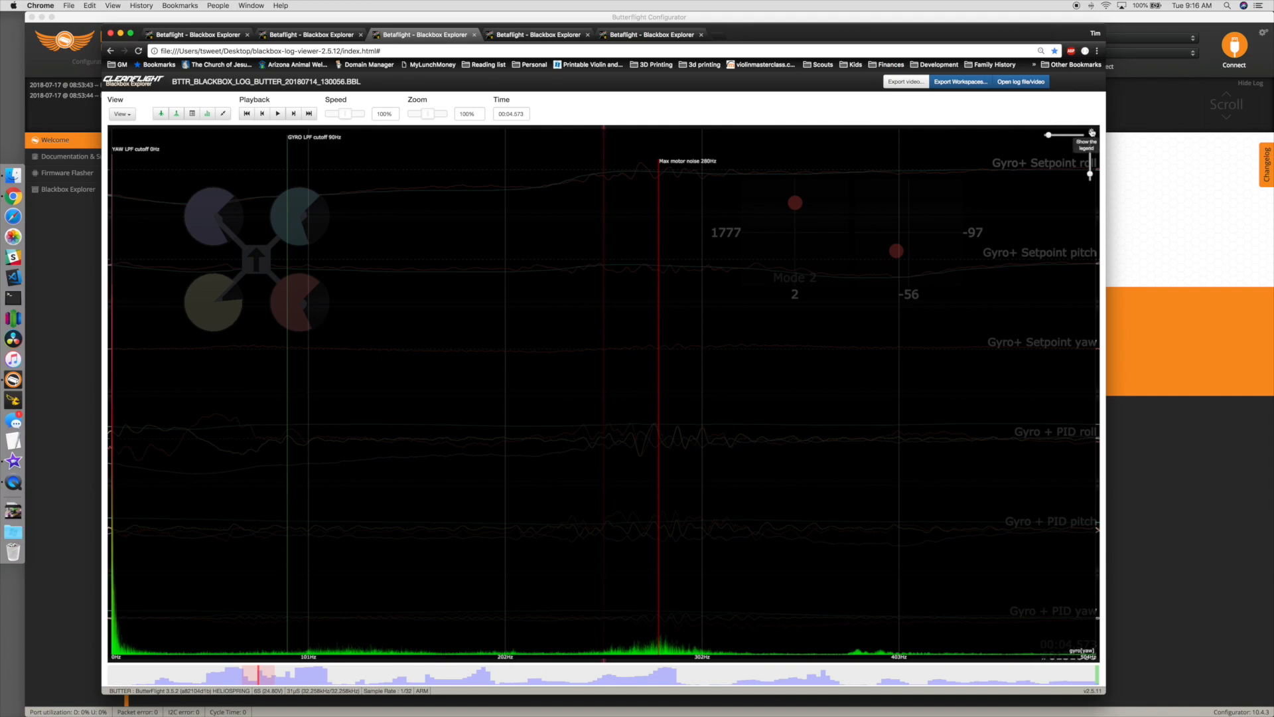
click(309, 34)
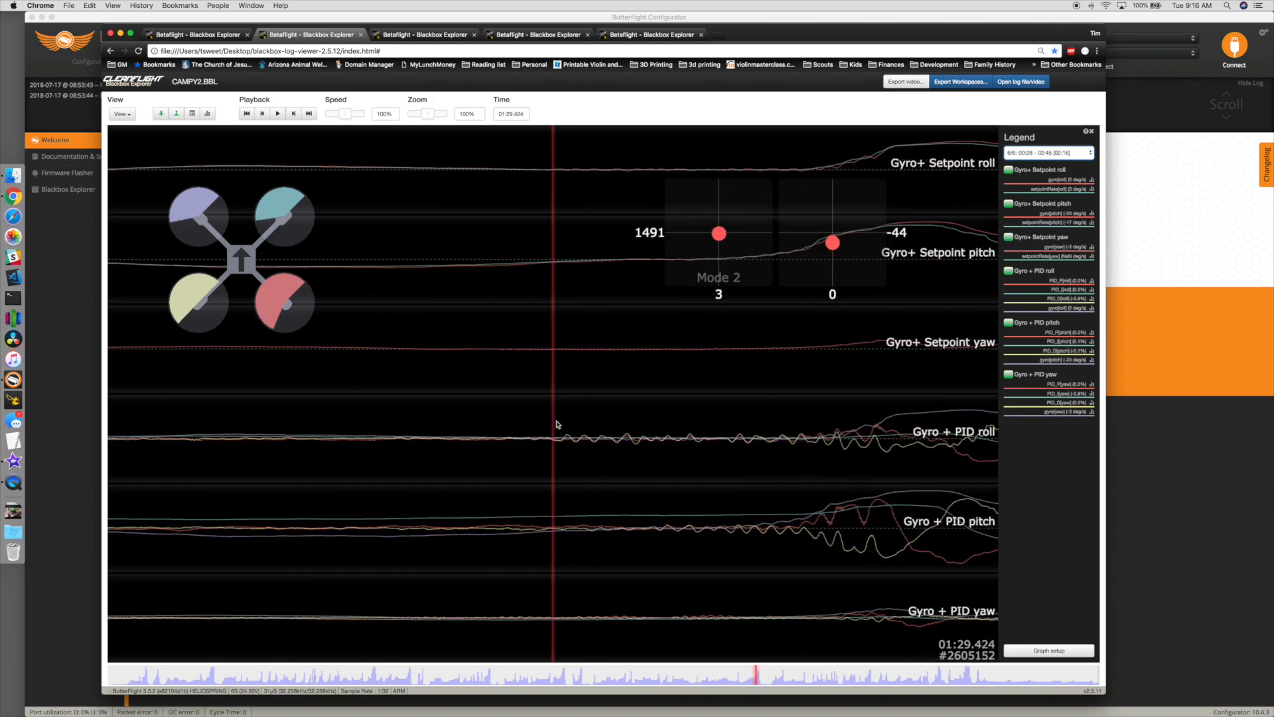
Play the CAMPY2.BBL log forward to about 01:29.8 where larger roll and pitch responses appear
click(276, 114)
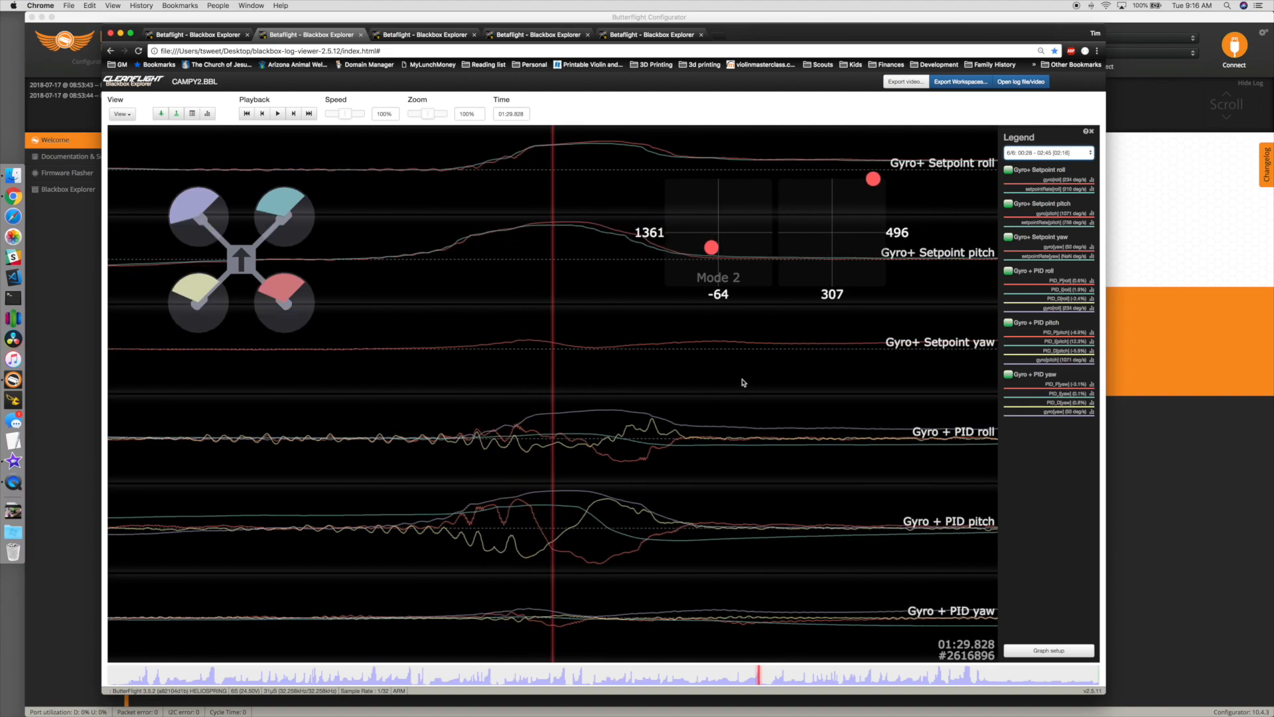